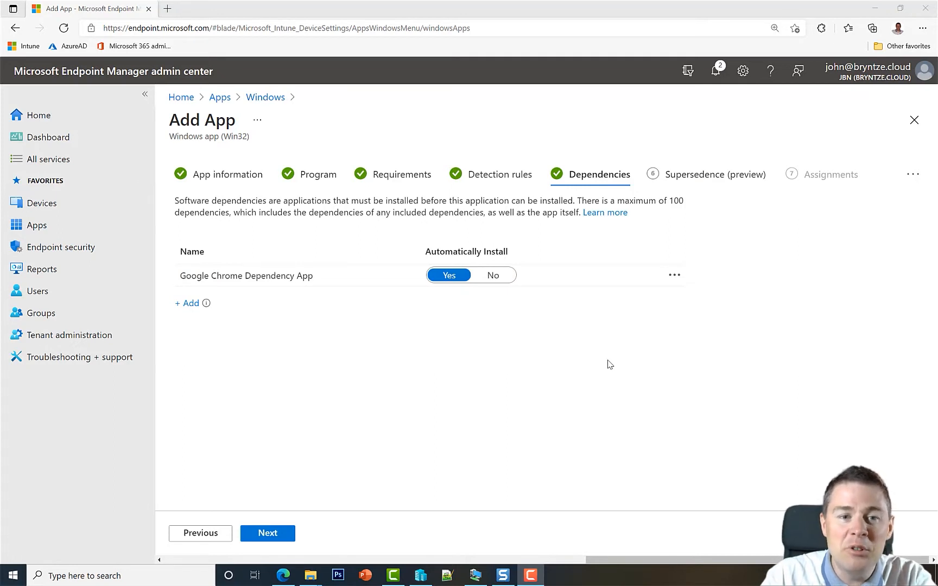
mouse_move(497, 192)
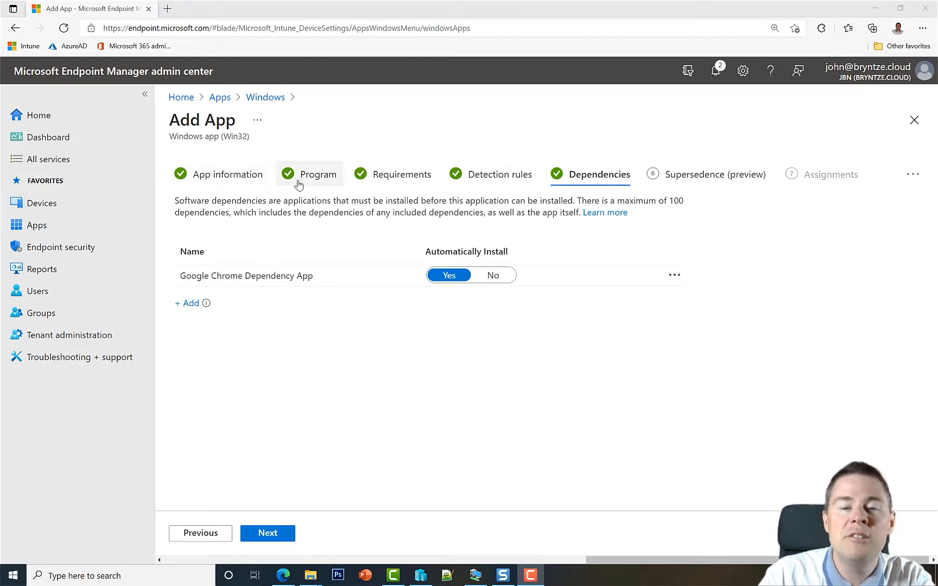
mouse_move(402, 174)
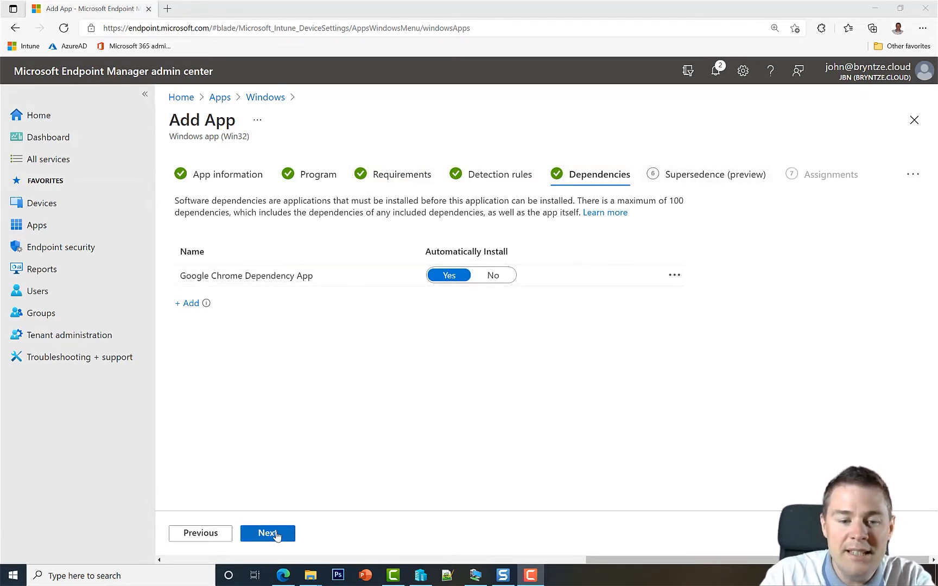
Advance the Win32 Chrome app wizard to the Supersedence (preview) tab
click(267, 533)
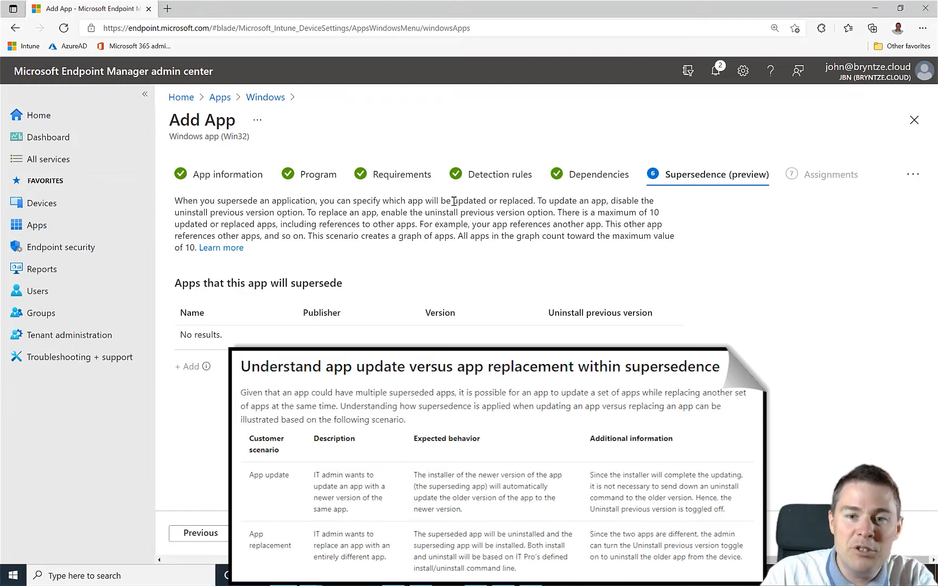
mouse_move(484, 209)
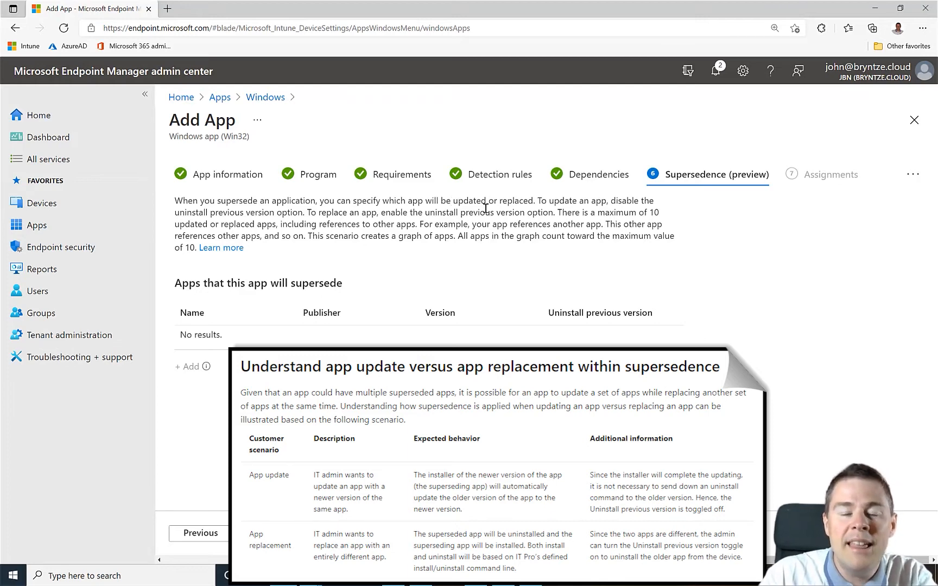
mouse_move(476, 204)
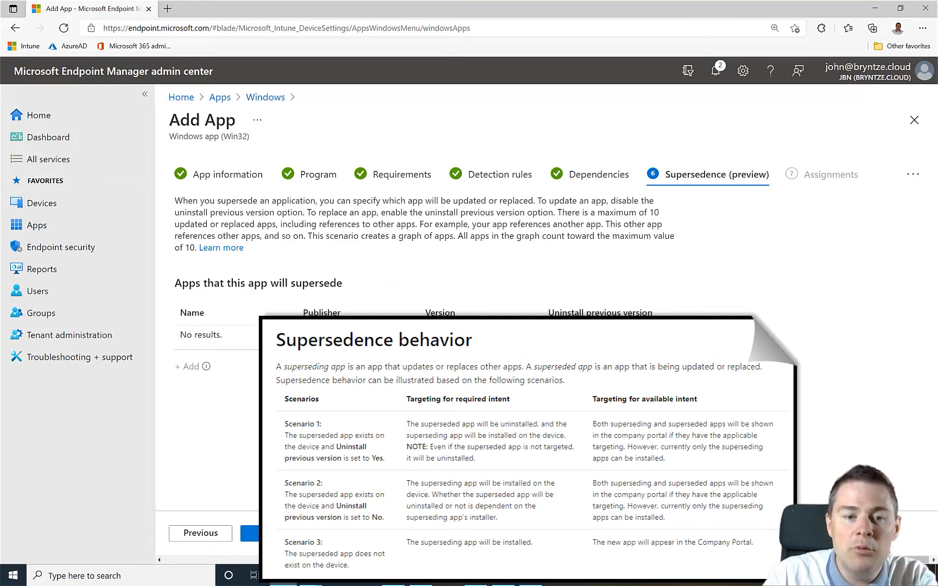
mouse_move(687, 176)
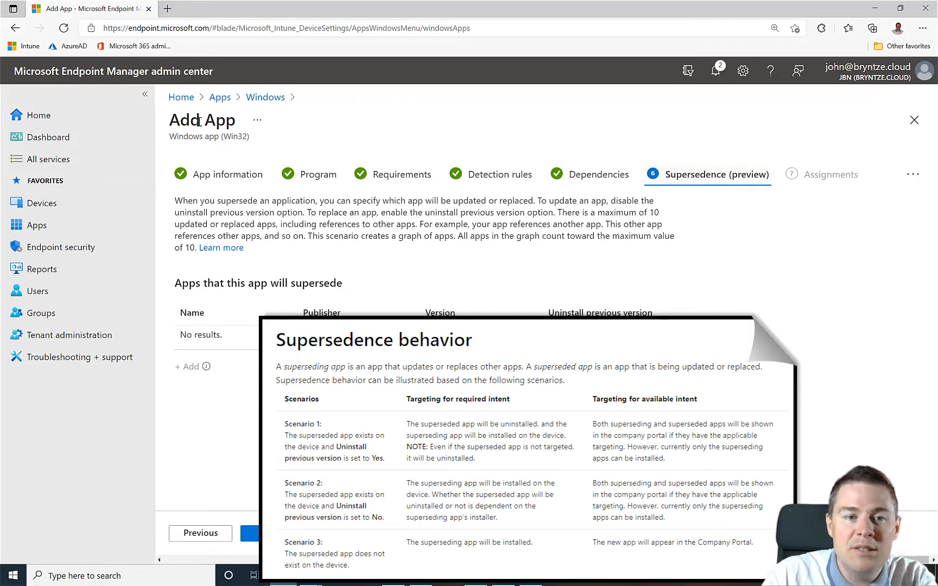
mouse_move(391, 150)
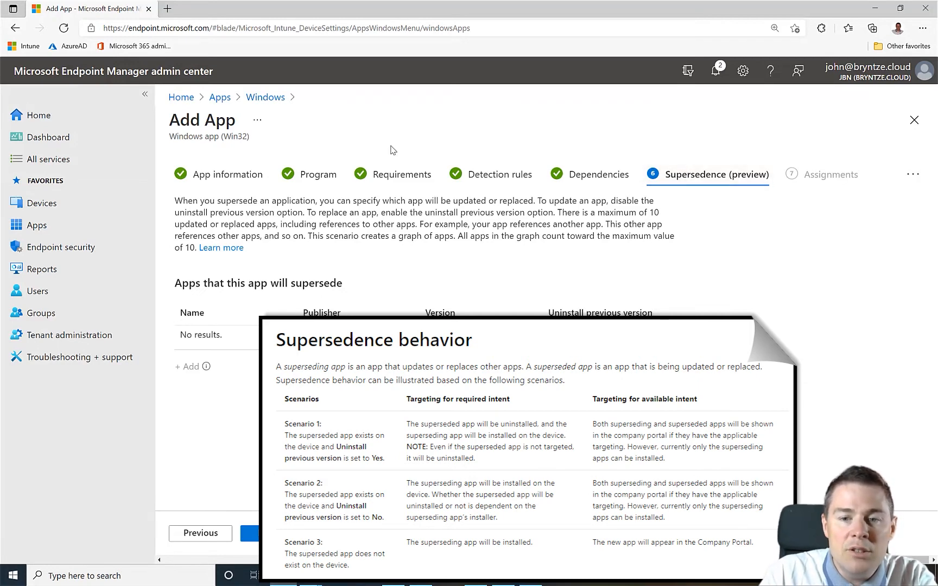
drag(557, 212, 609, 212)
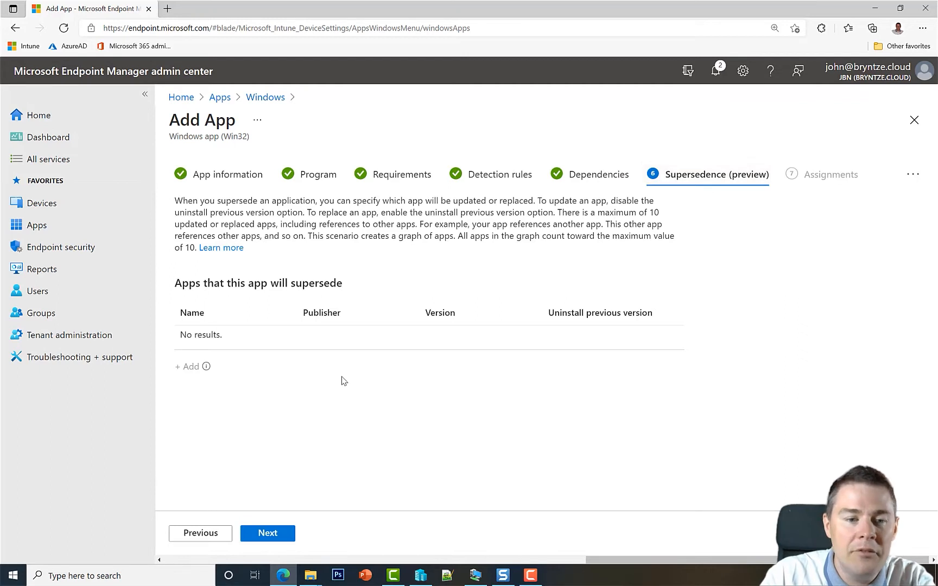
mouse_move(206, 366)
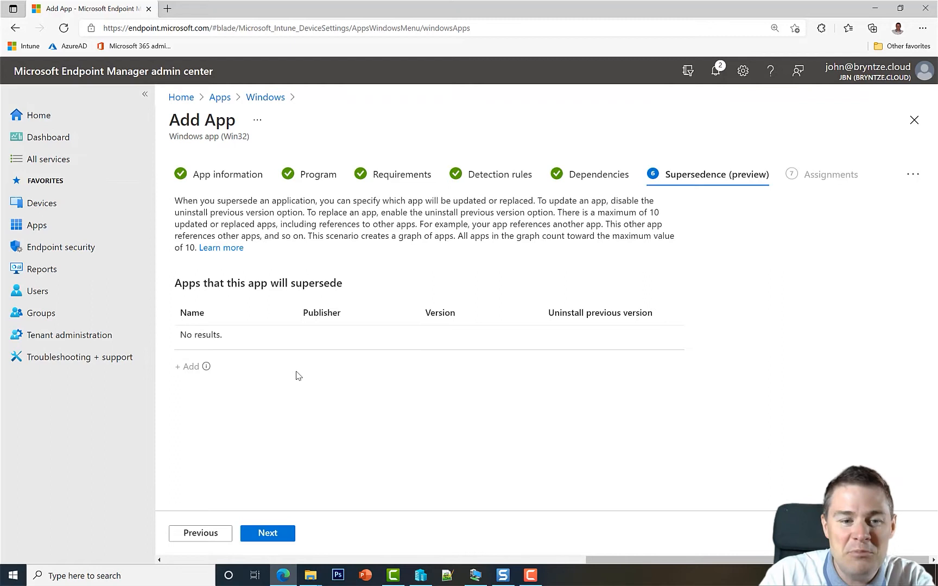
mouse_move(558, 257)
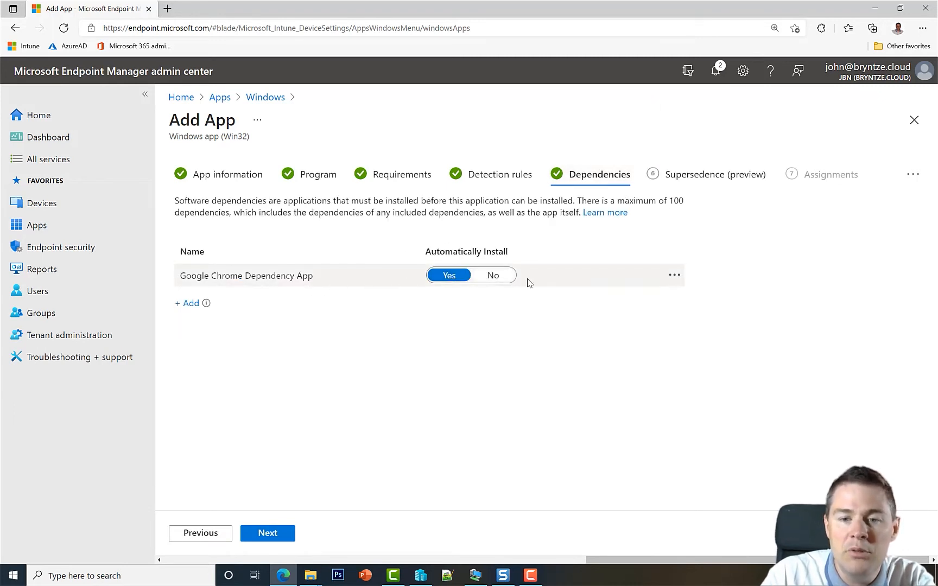
Remove the Google Chrome Dependency App dependency, then start adding a superseded app
click(673, 275)
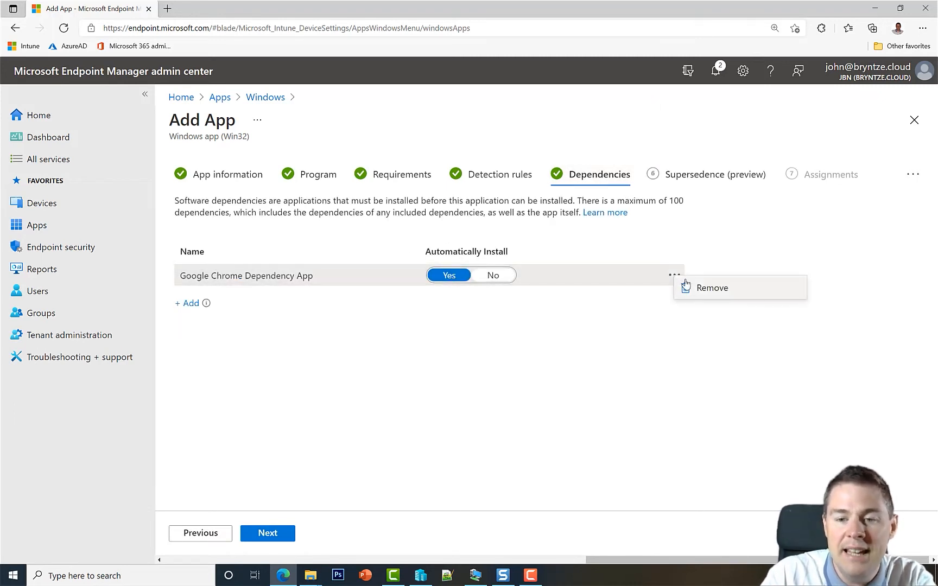
click(711, 287)
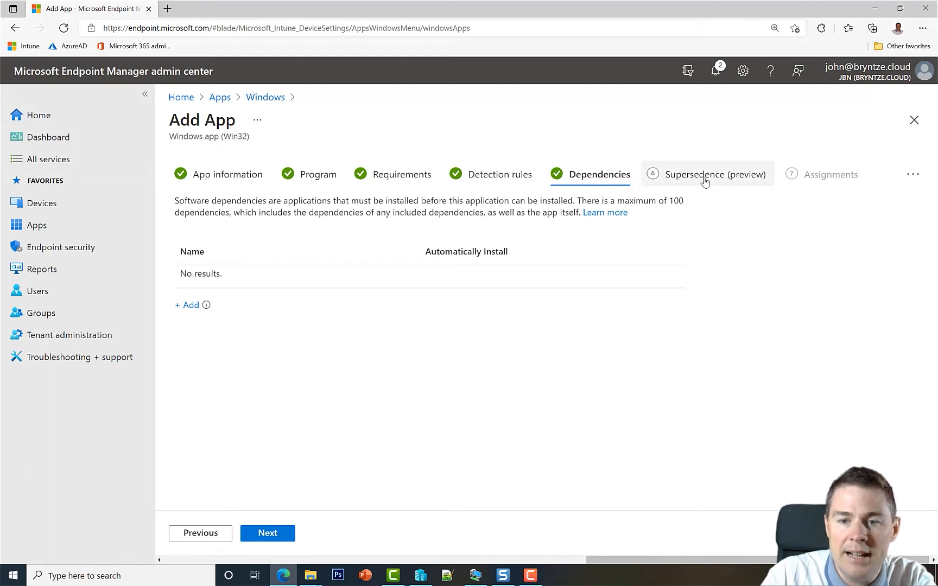
click(713, 174)
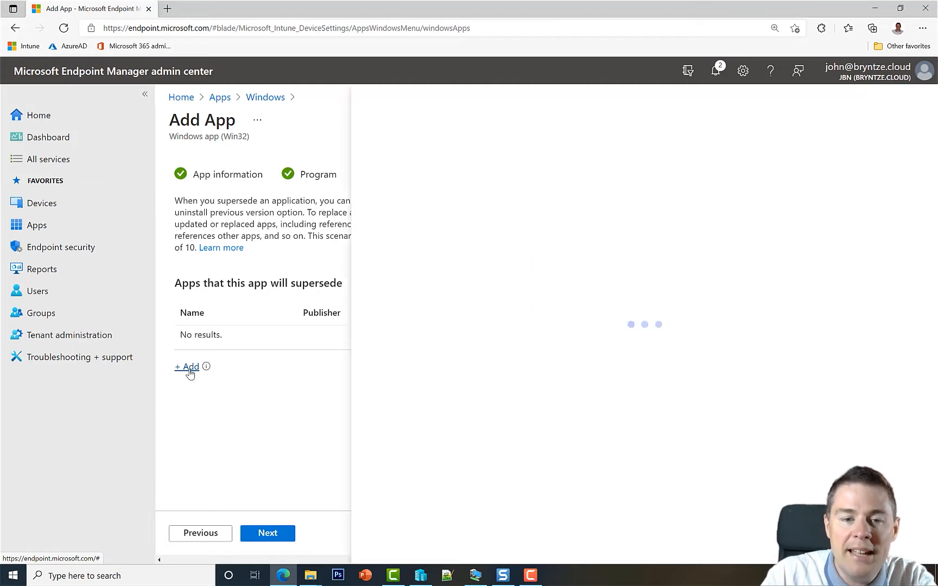
click(186, 366)
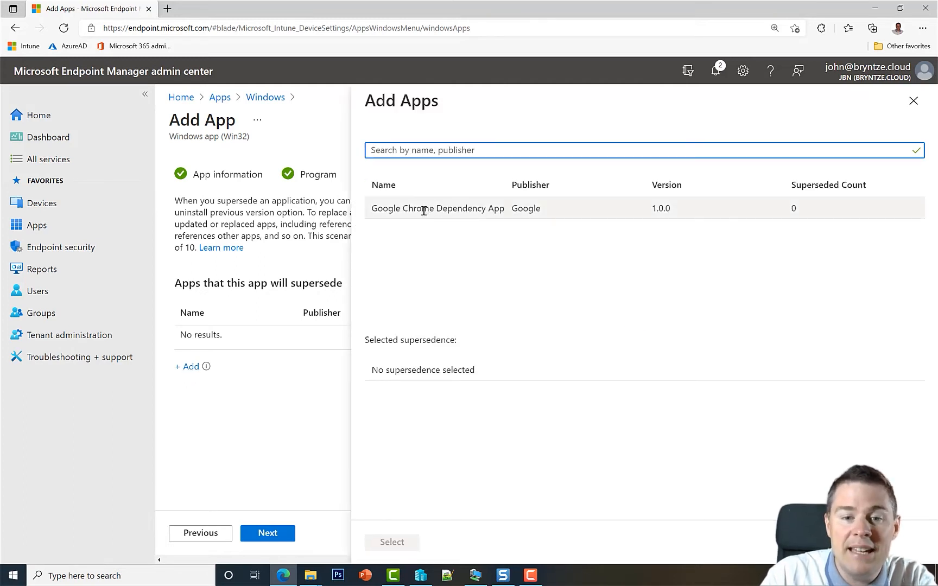
Select Google Chrome Dependency App as the app to supersede
click(438, 208)
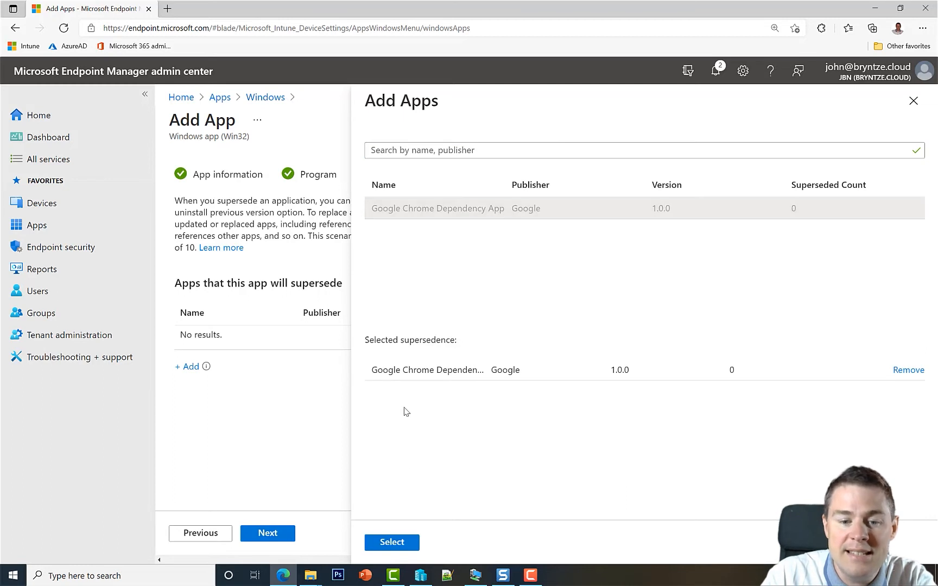
click(391, 541)
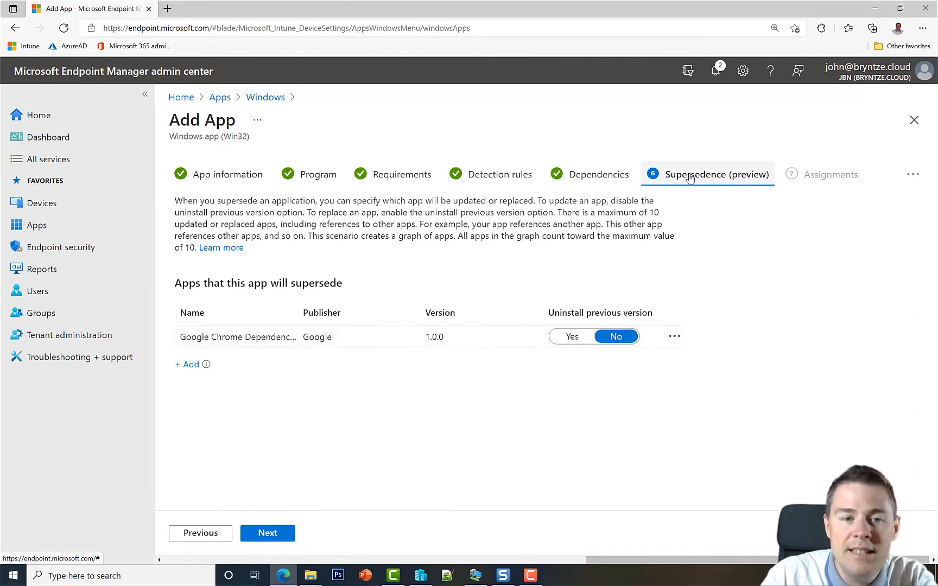
mouse_move(440, 299)
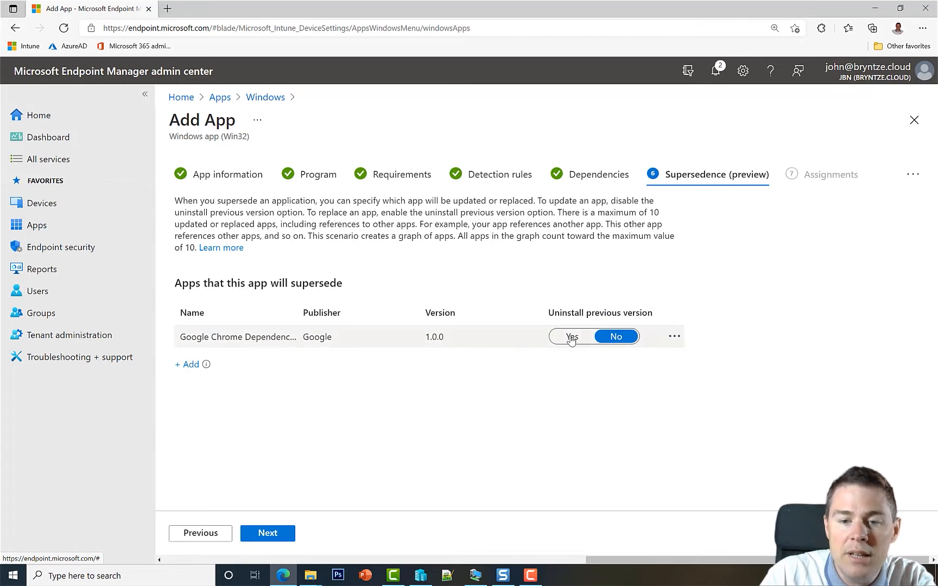
Switch Uninstall previous version to Yes for Google Chrome Dependency App
click(571, 336)
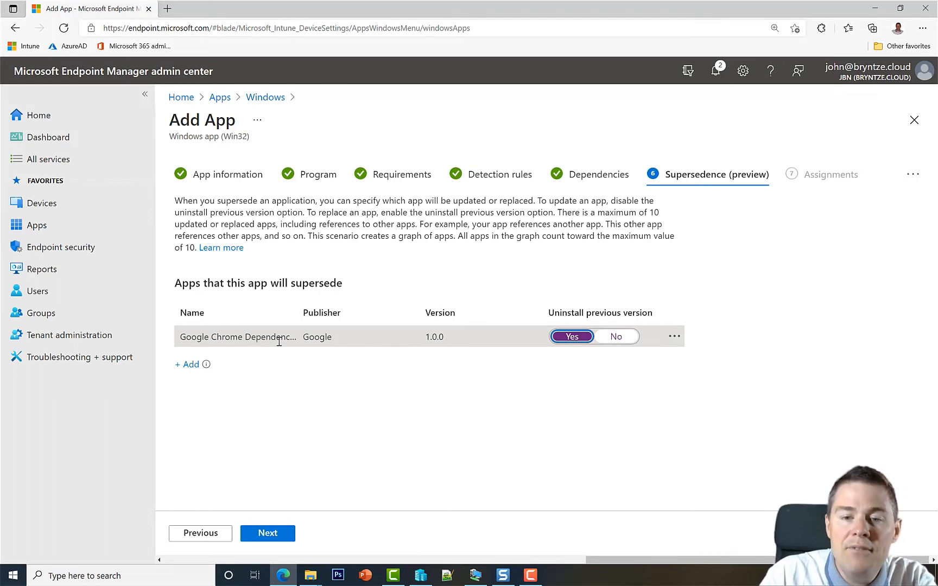
mouse_move(406, 259)
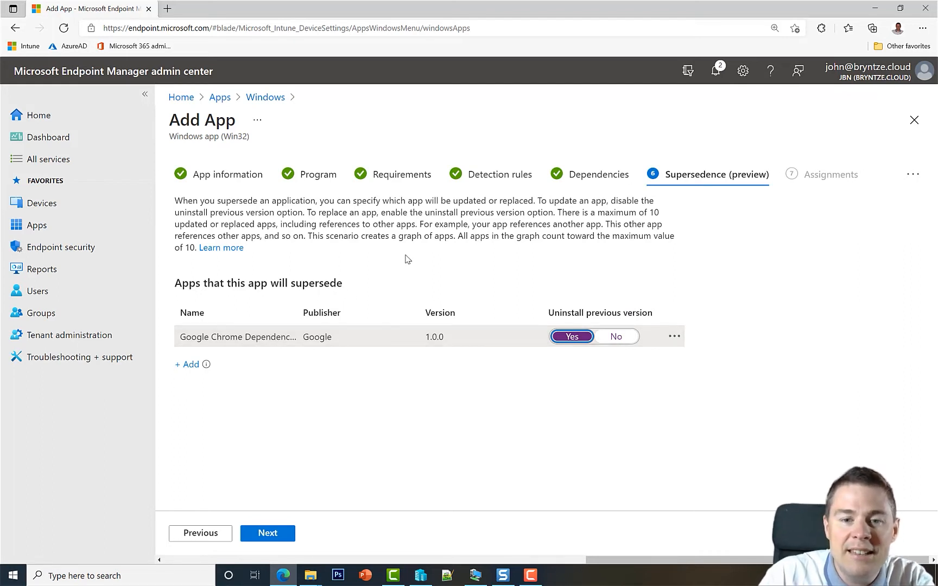
mouse_move(500, 174)
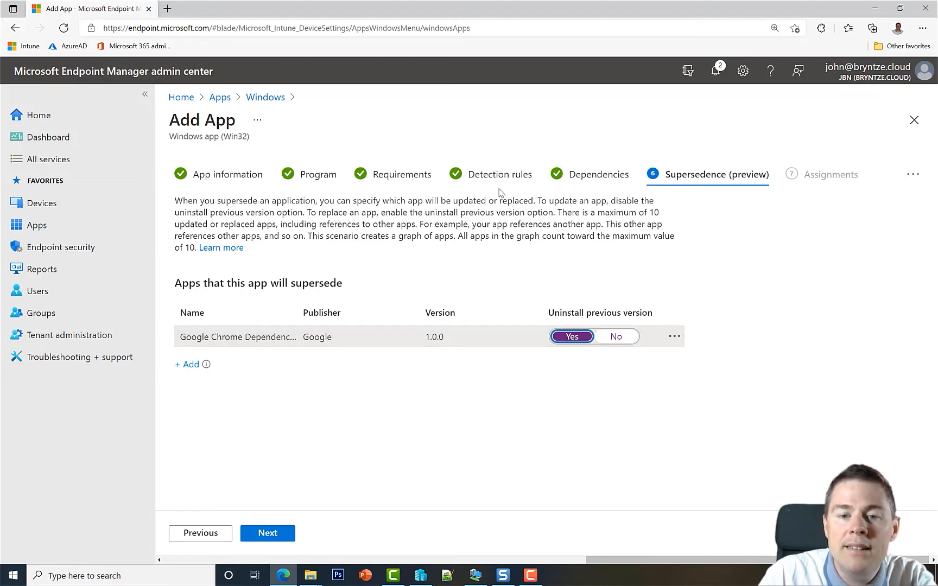
mouse_move(490, 174)
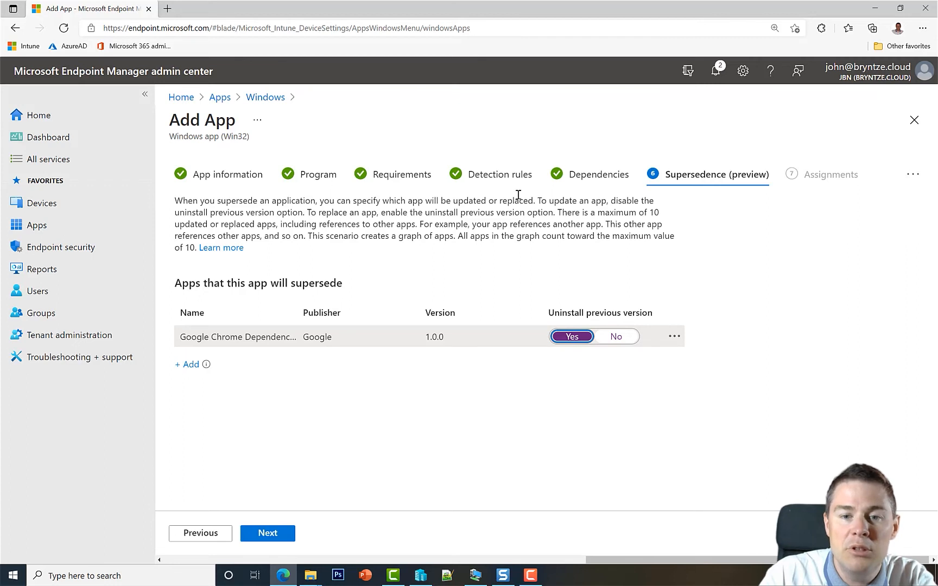
mouse_move(493, 178)
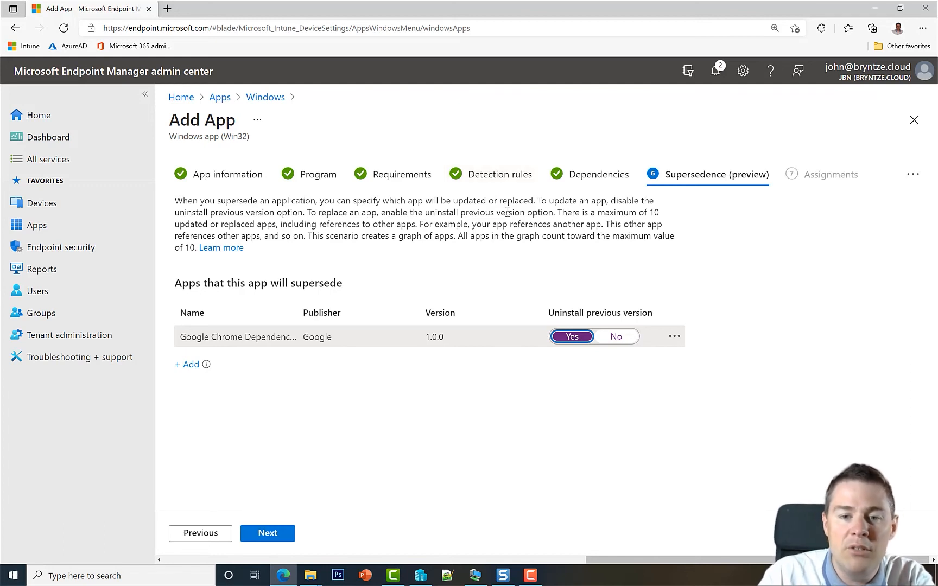
mouse_move(689, 191)
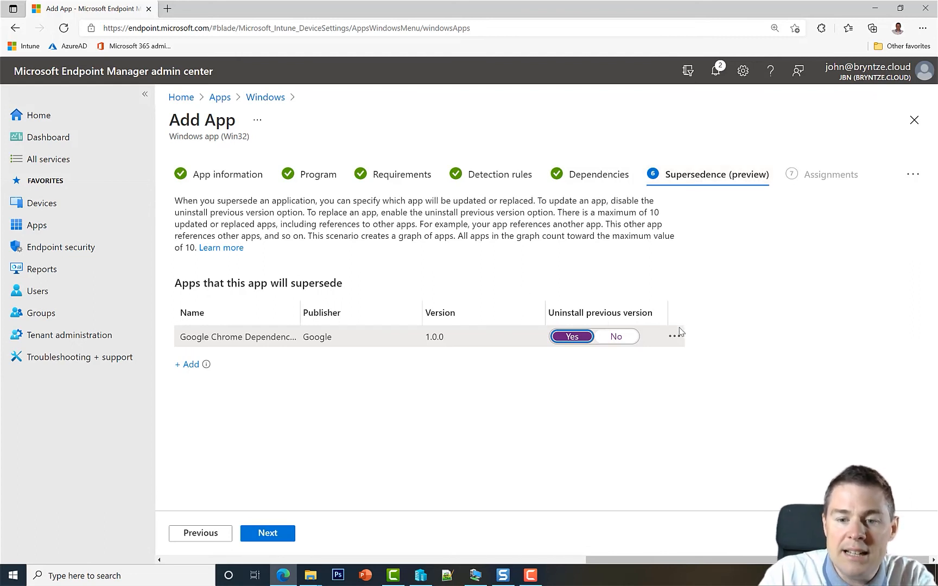
mouse_move(674, 335)
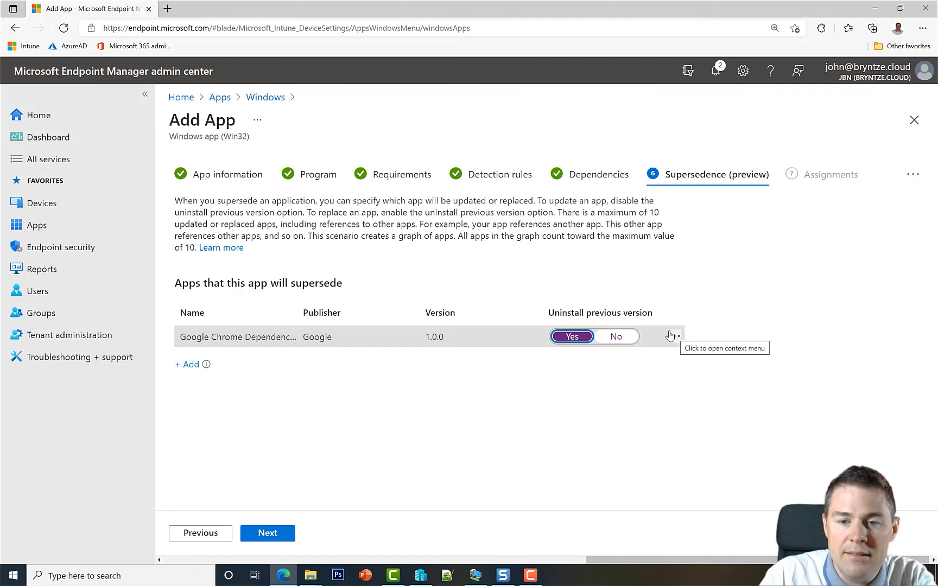